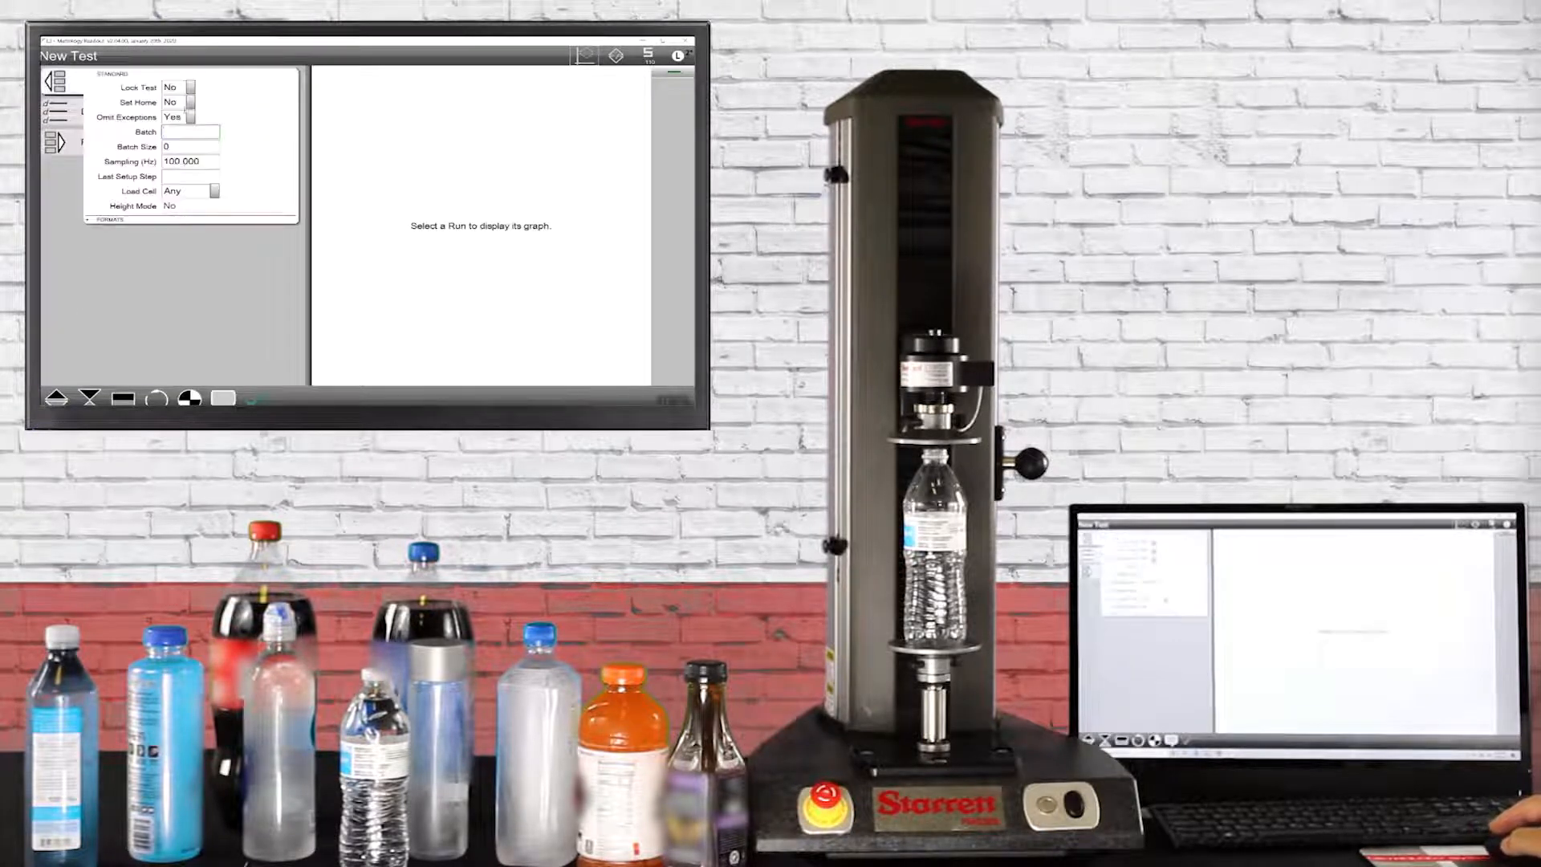
# Step: Add a Preset step after Pre Test with a 0.00 lbf preset load
pyautogui.click(182, 104)
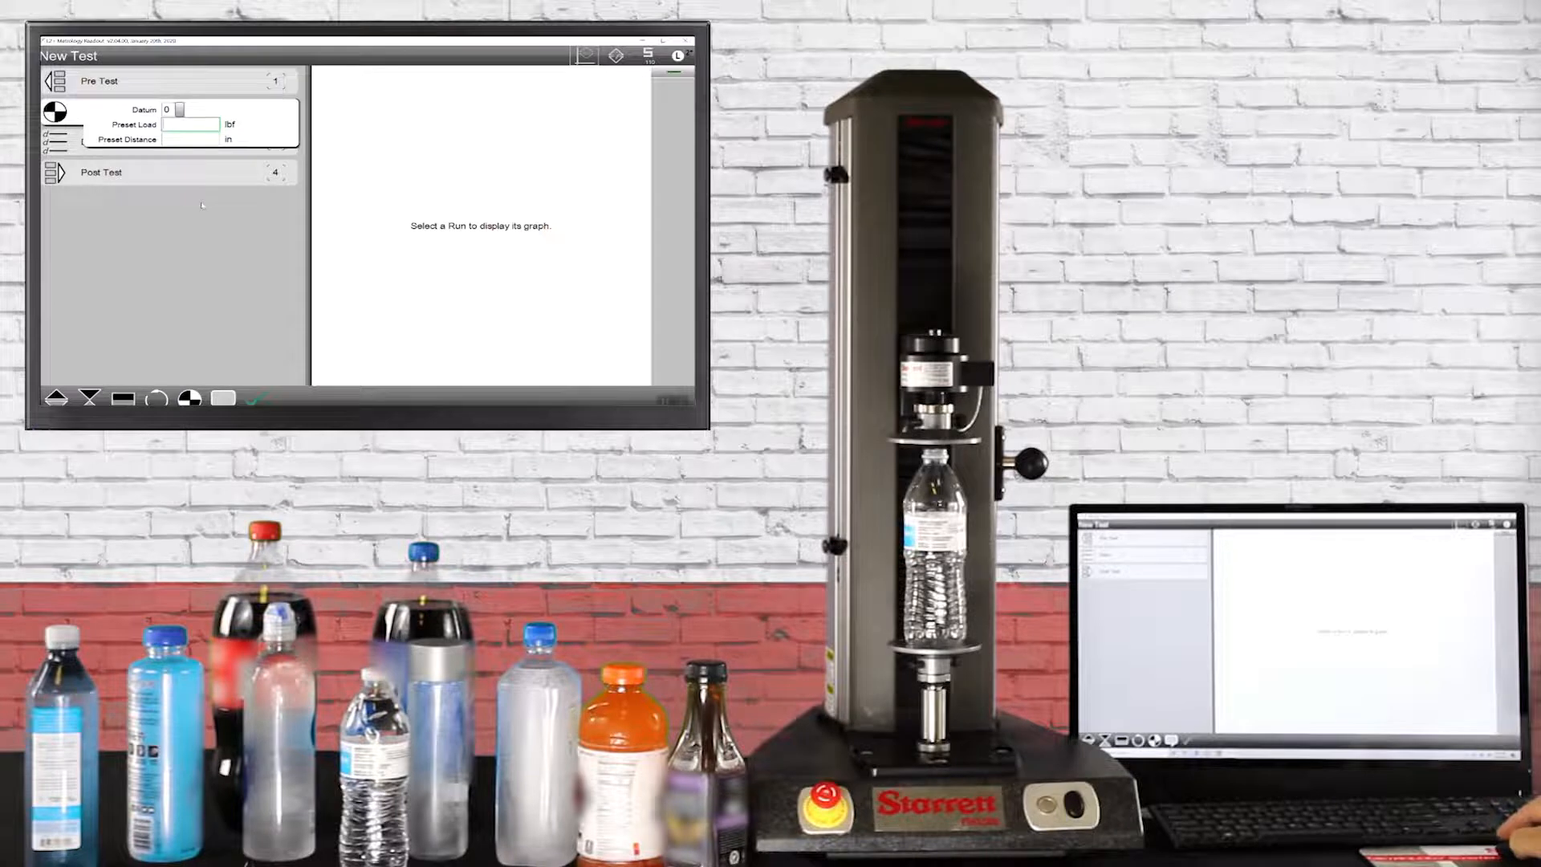
pyautogui.click(189, 125)
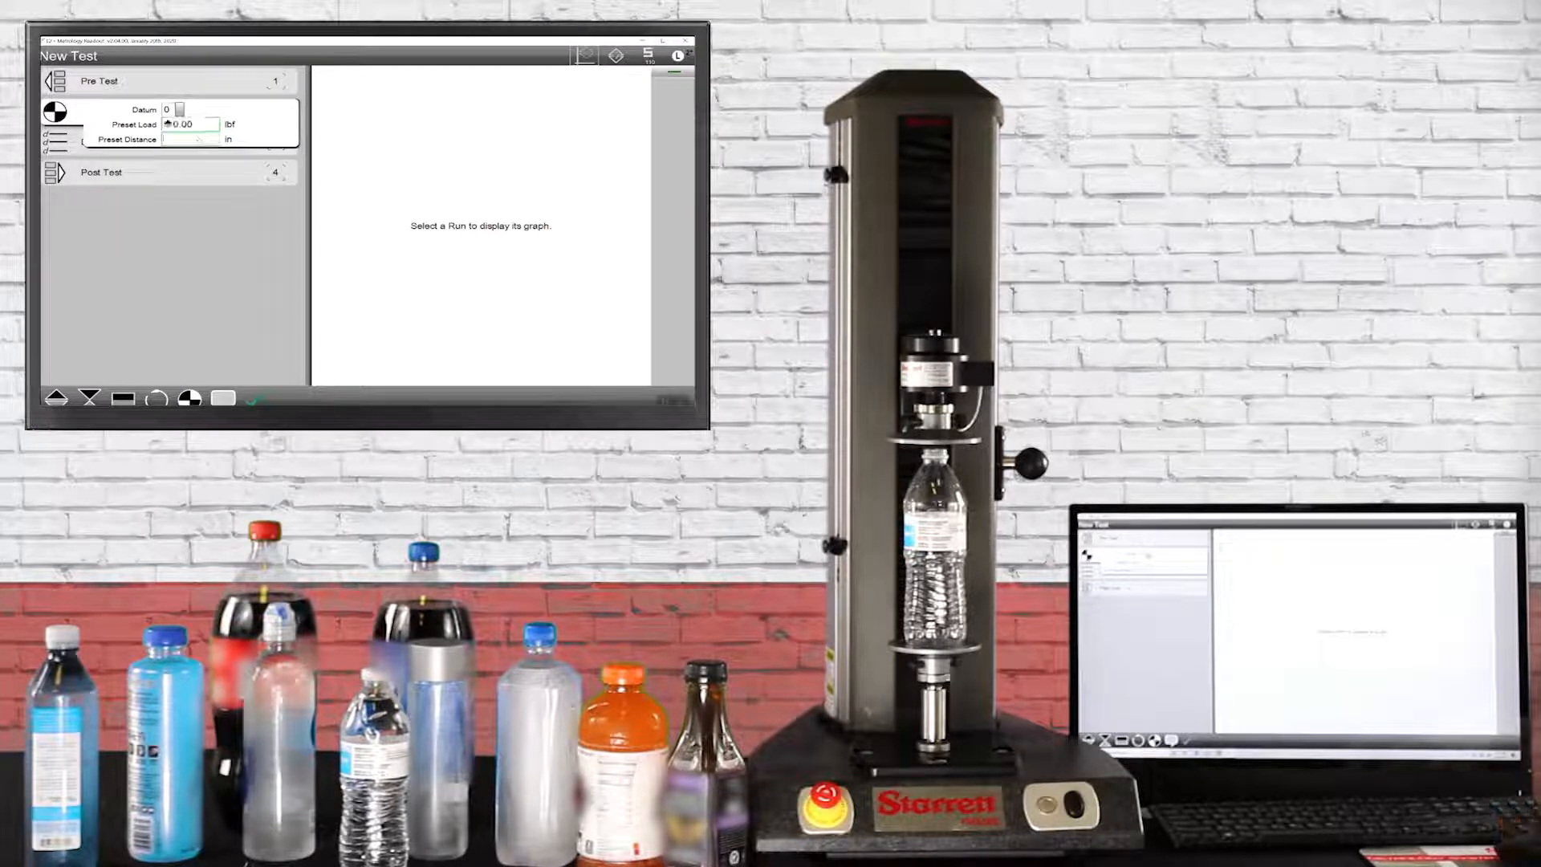
pyautogui.click(187, 138)
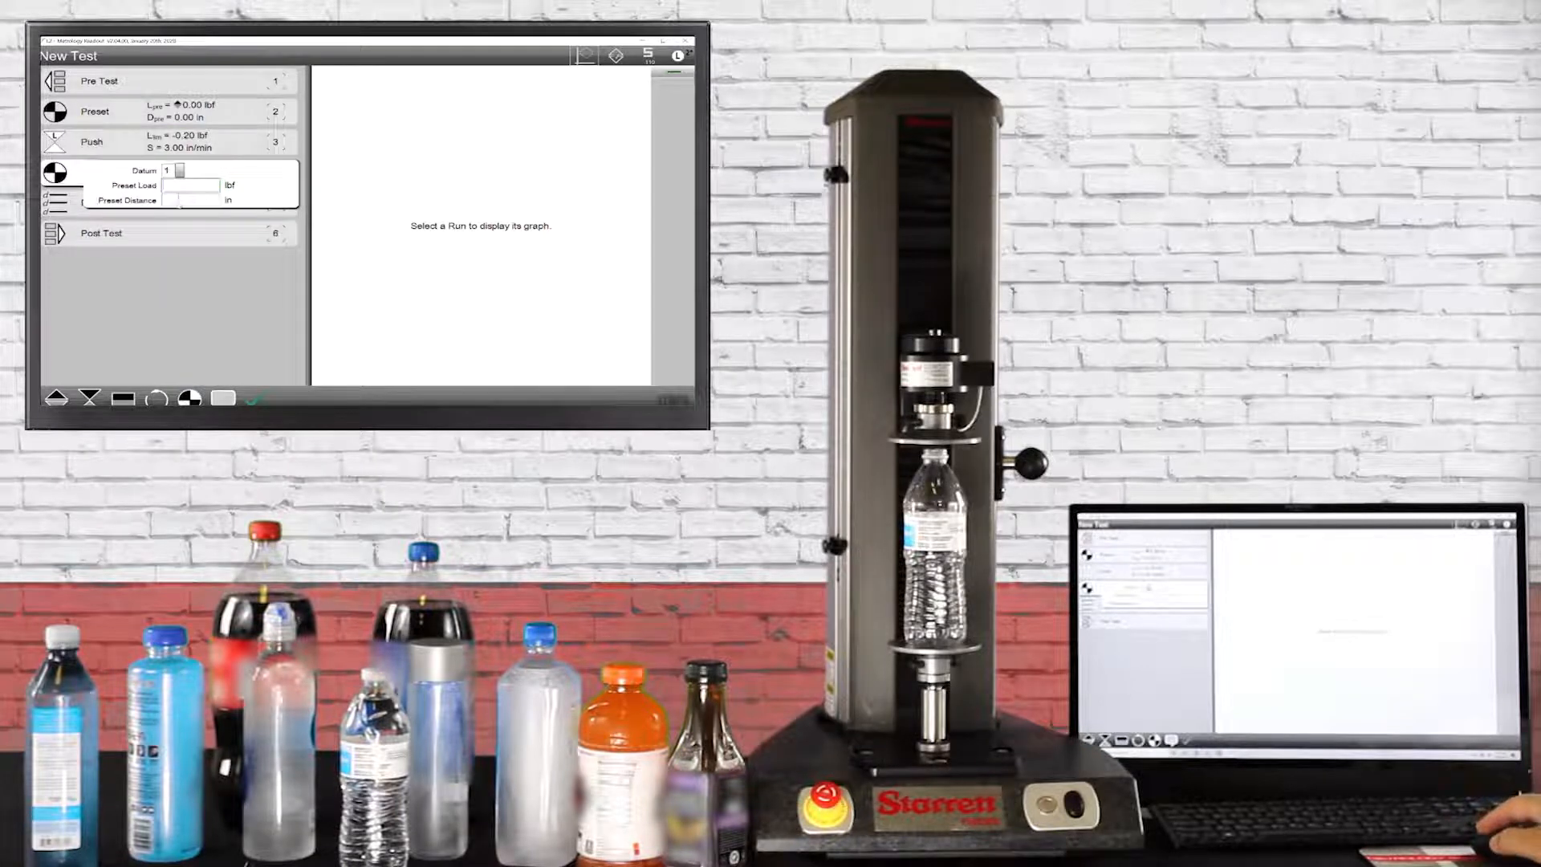
# Step: Set preset distance to 0.00 in and add a Push step targeting -0.25 in
pyautogui.click(190, 200)
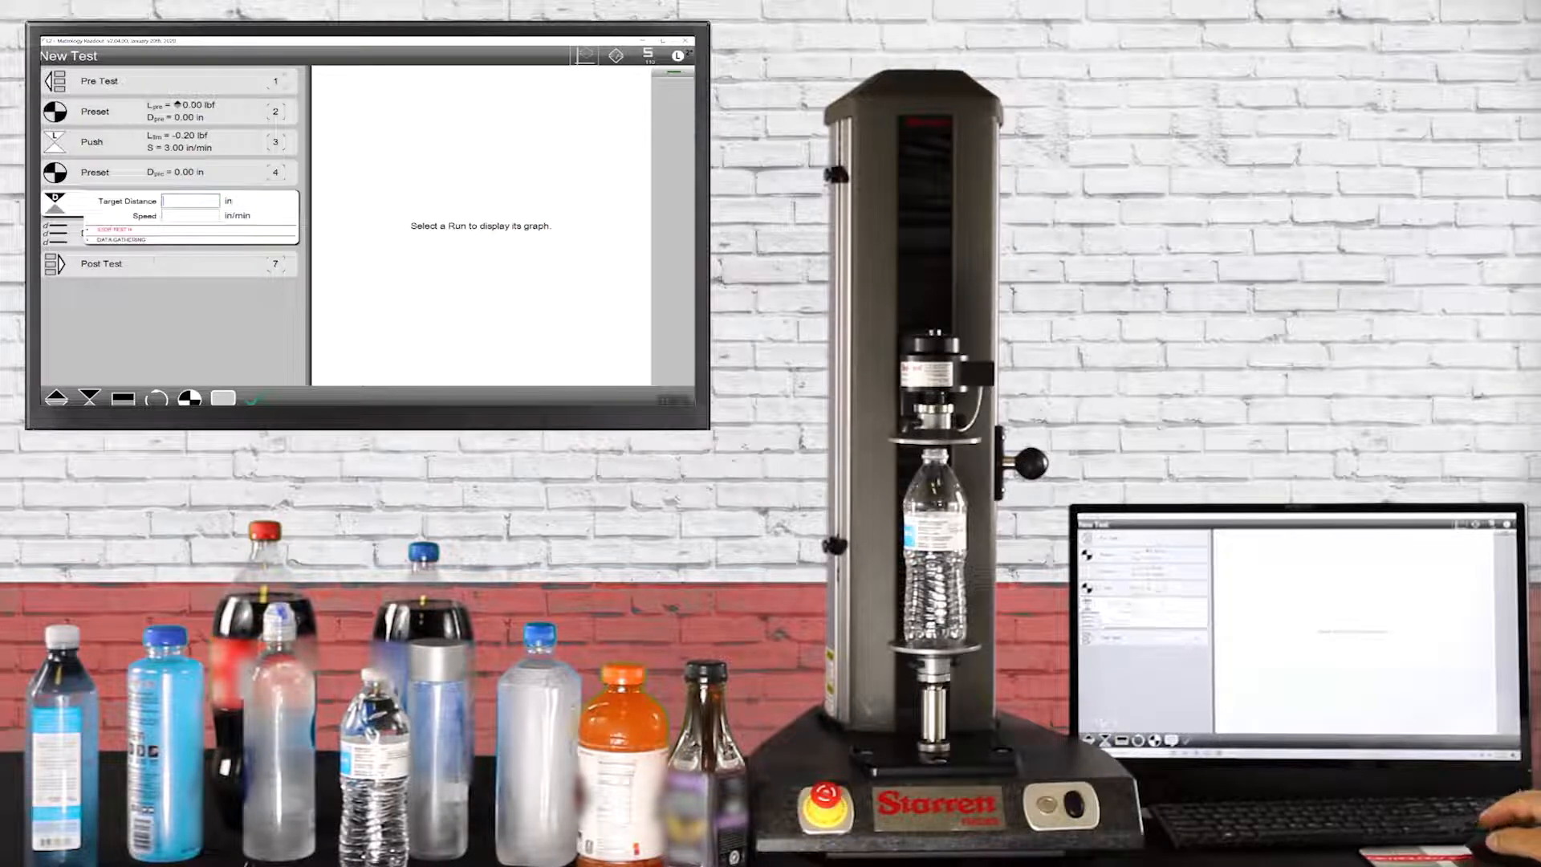
pyautogui.write('-0')
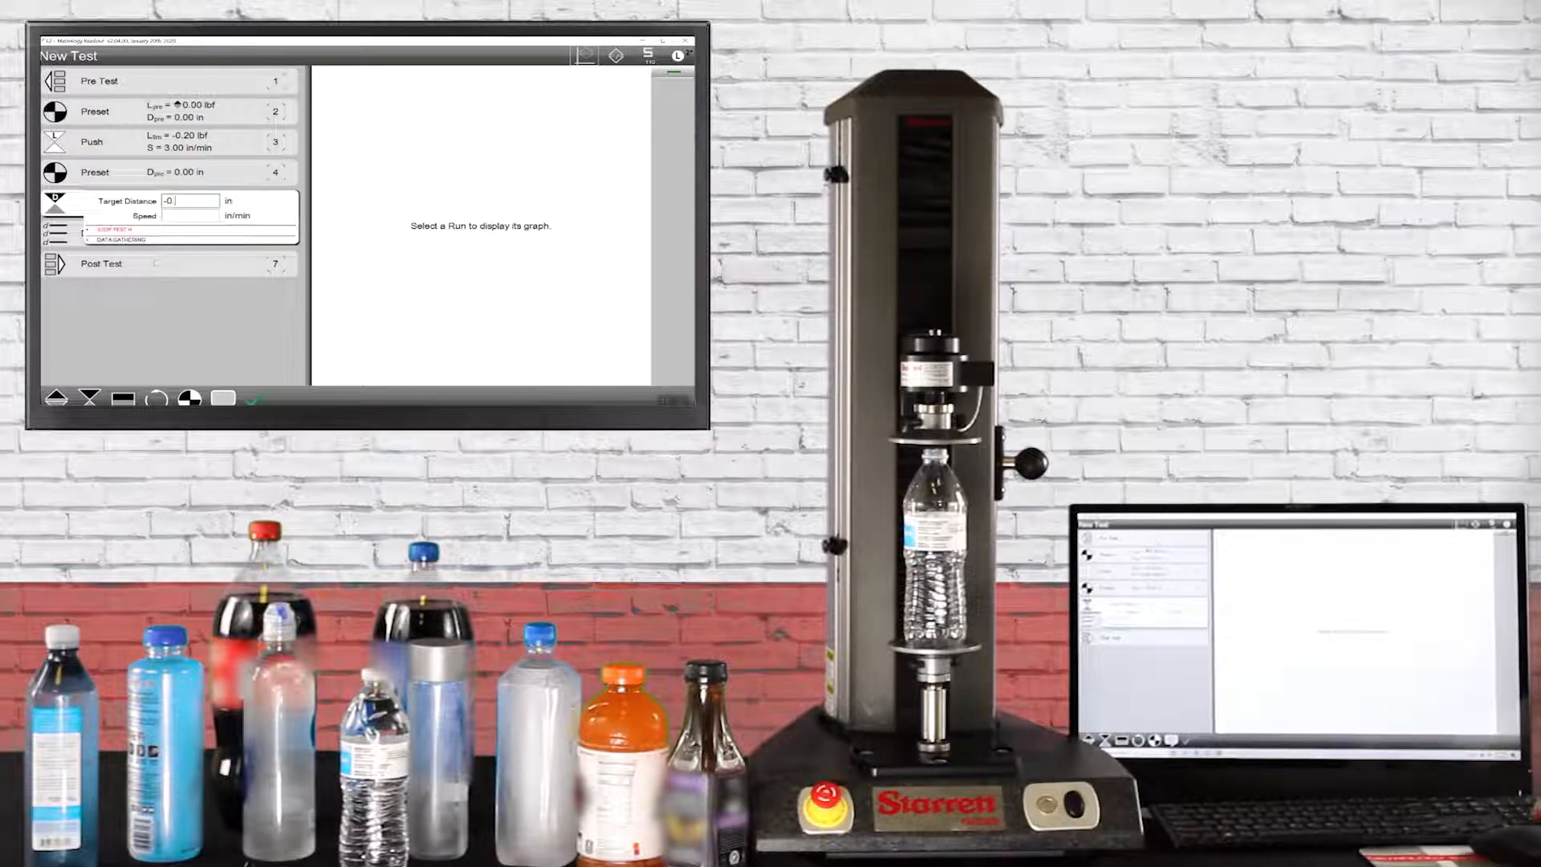
pyautogui.write('-0.25')
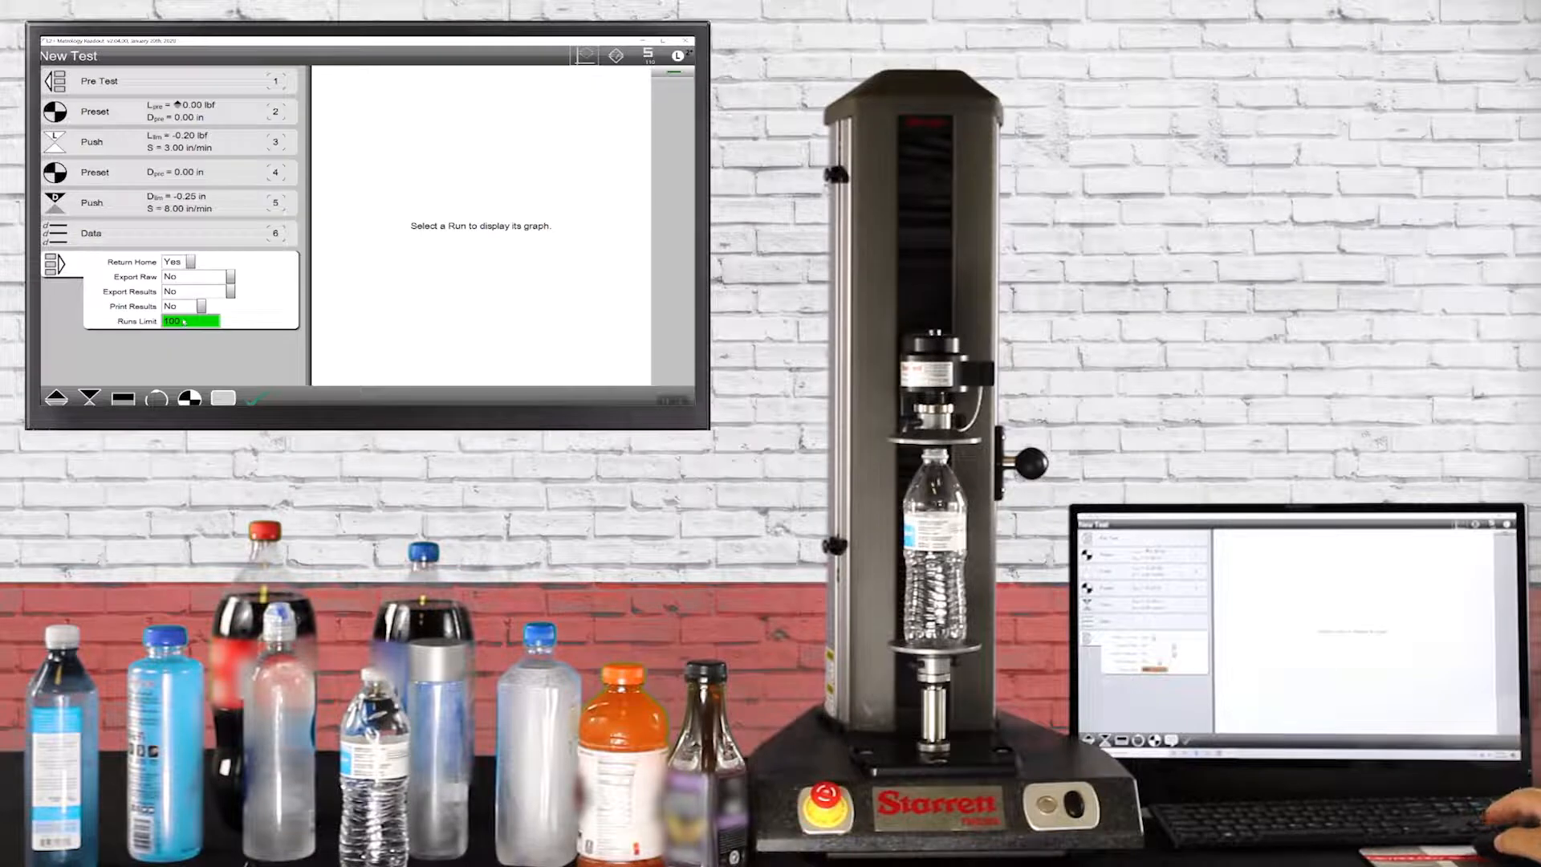
# Step: Enter 25 as the Post Test runs limit
pyautogui.write('25')
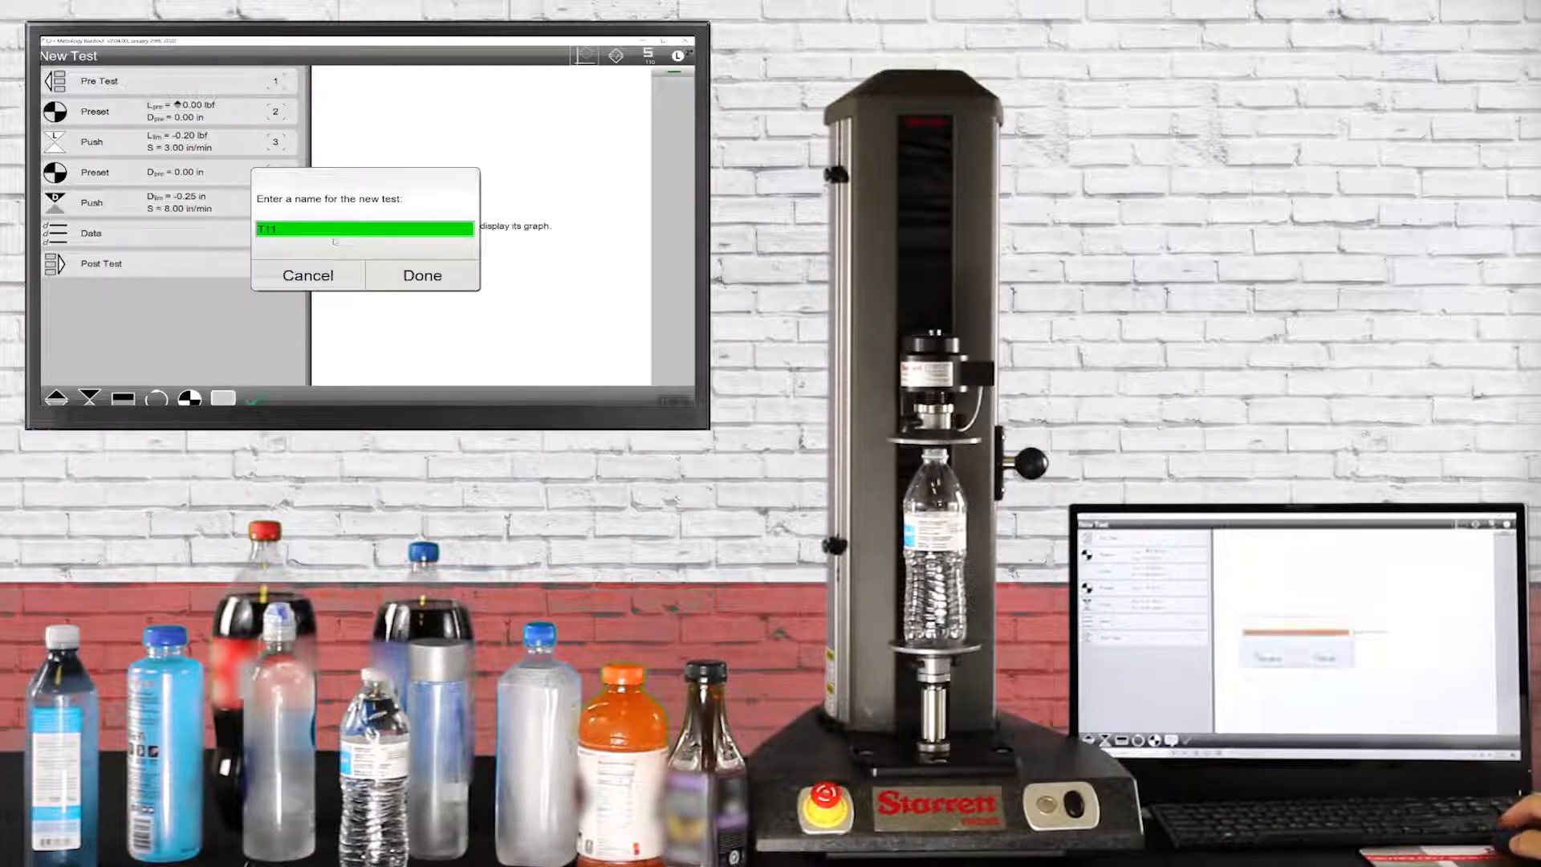
# Step: Name the test 'Top Load', confirm the save, and start the test
pyautogui.write('Tc')
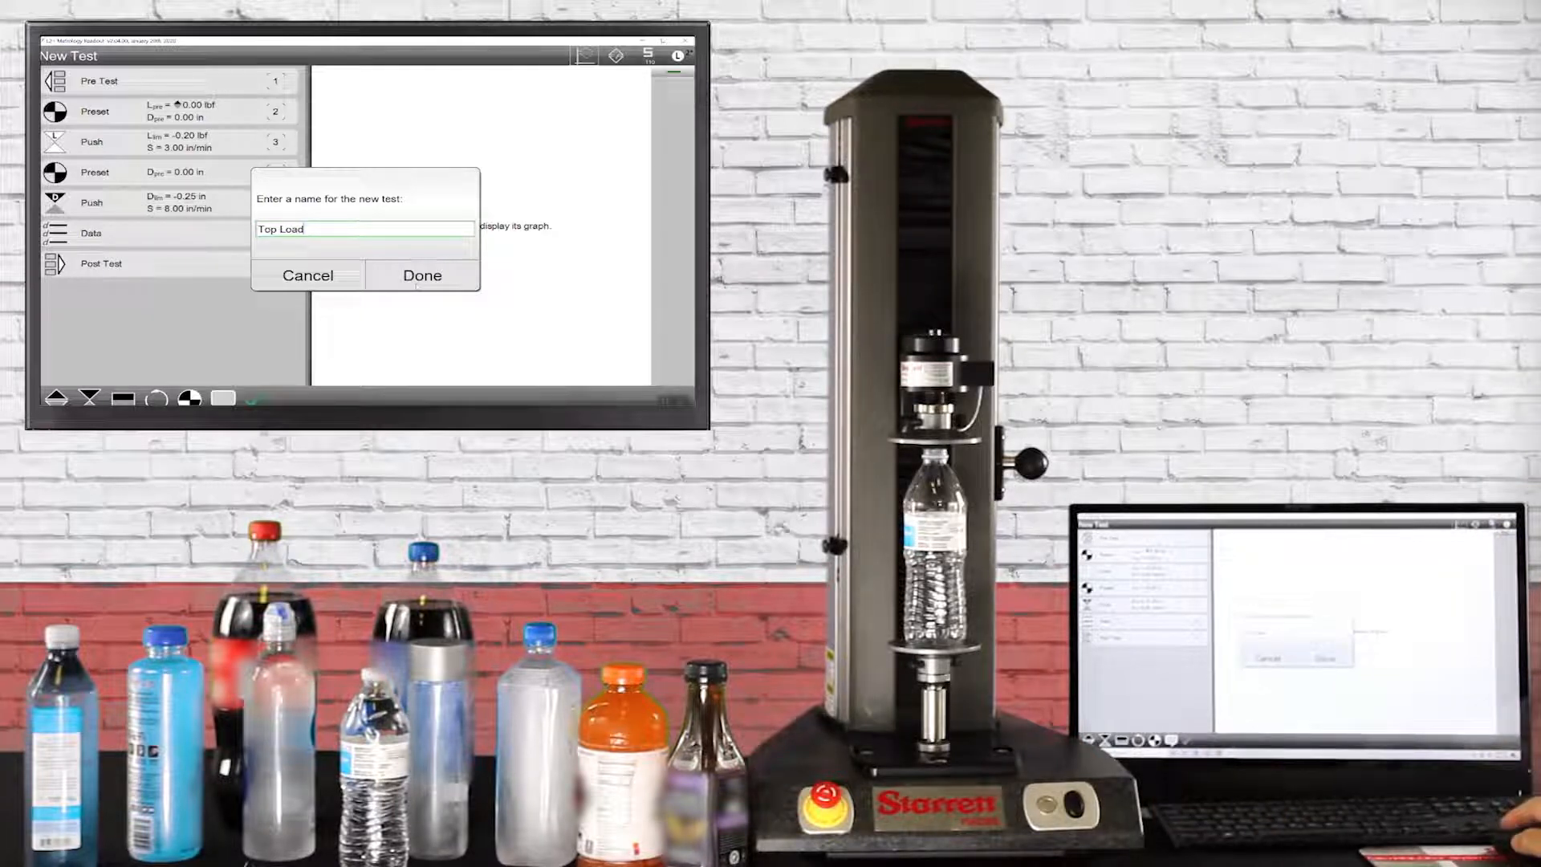
pyautogui.click(421, 274)
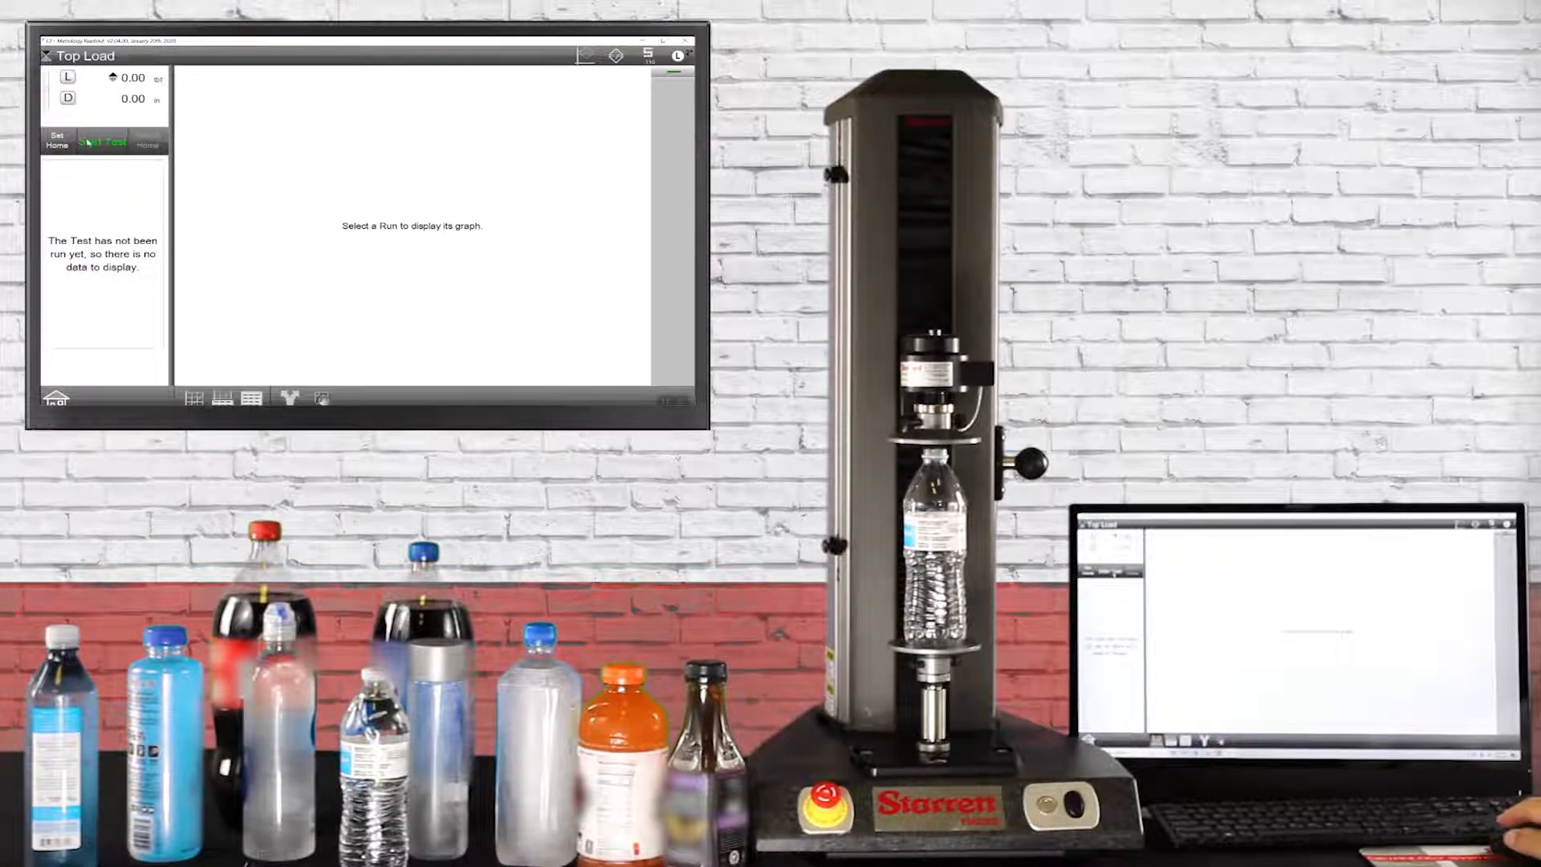
pyautogui.click(101, 141)
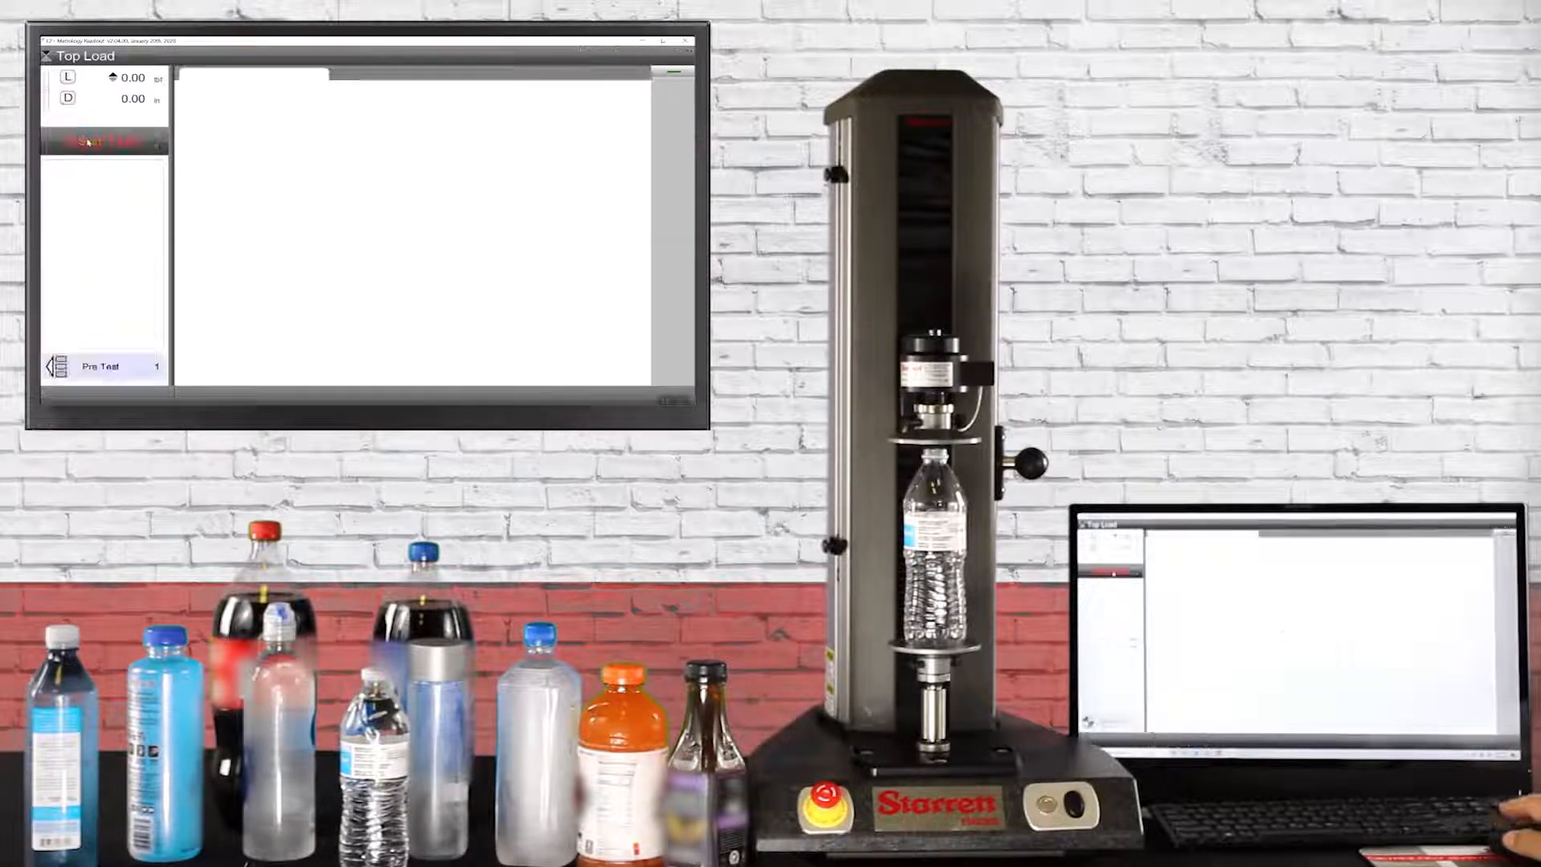